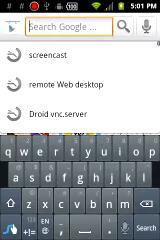
pyautogui.write('screencast')
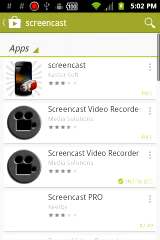
pyautogui.scroll(-3)
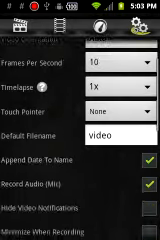
pyautogui.scroll(-3)
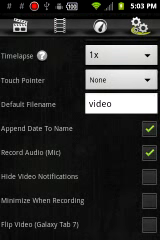